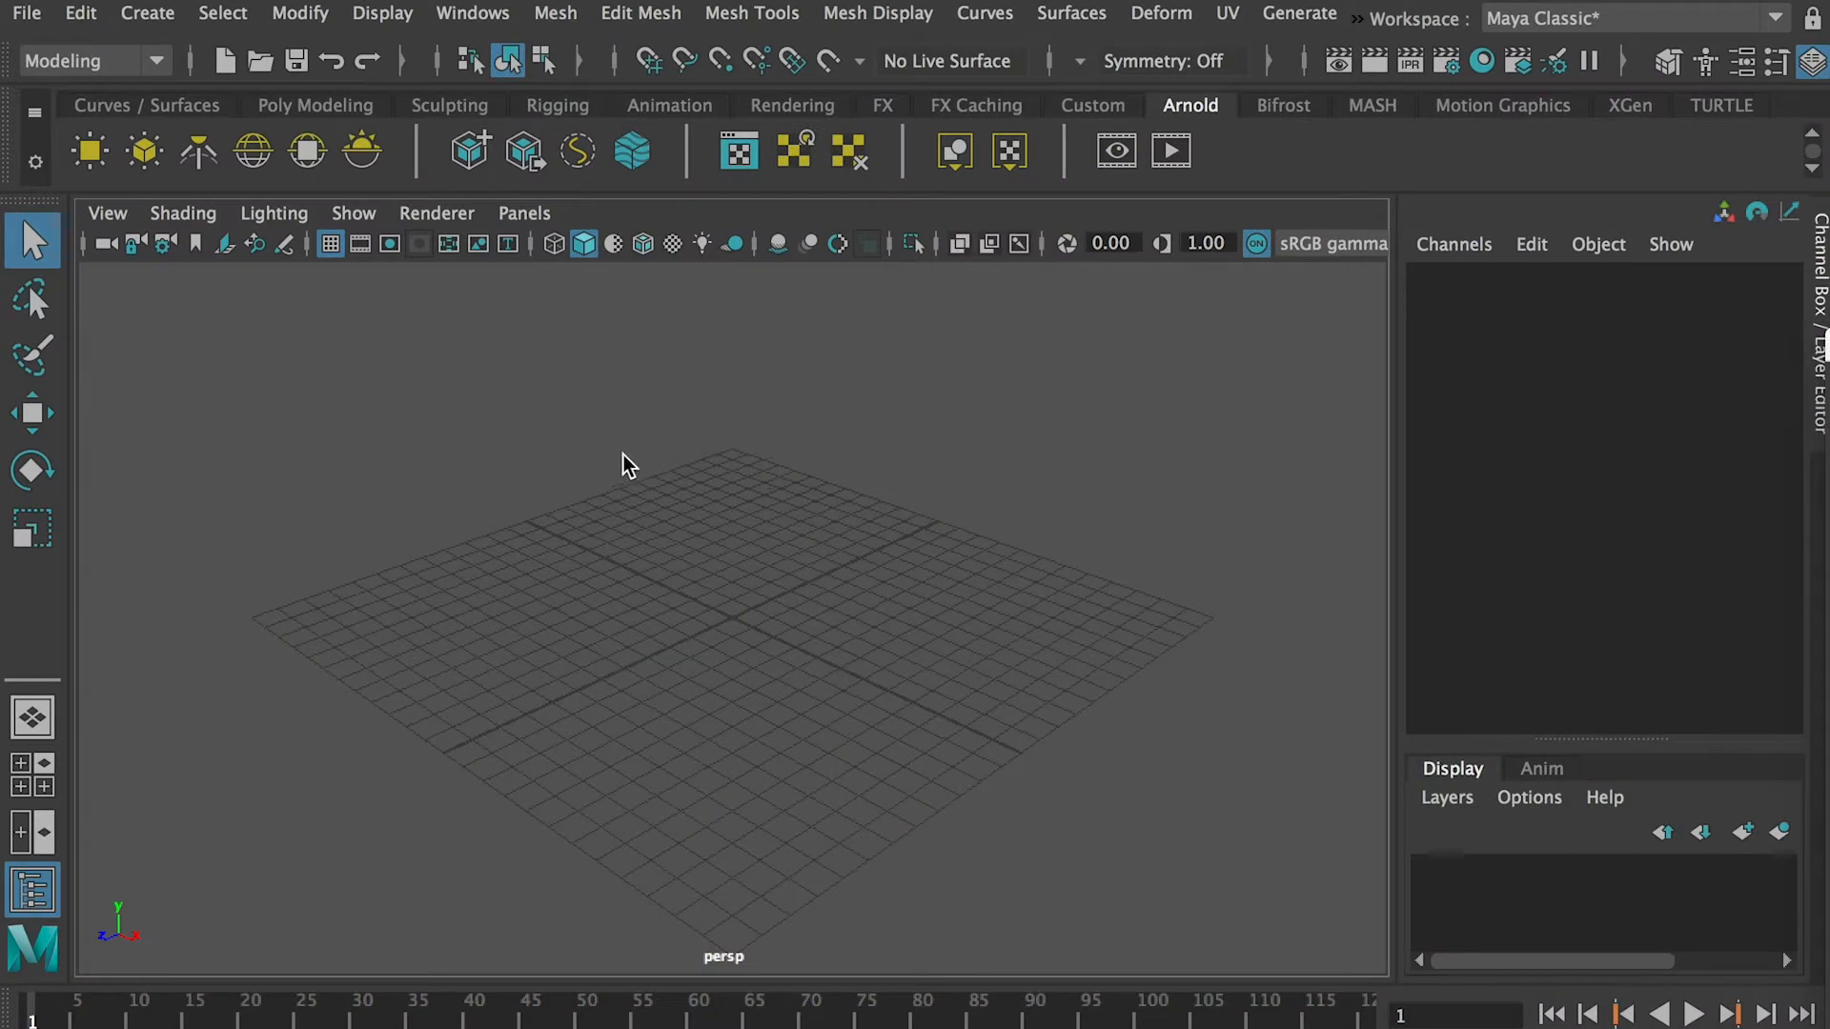
- Add a polygon cylinder, pCylinder1, at the origin from the Create menu
click(147, 12)
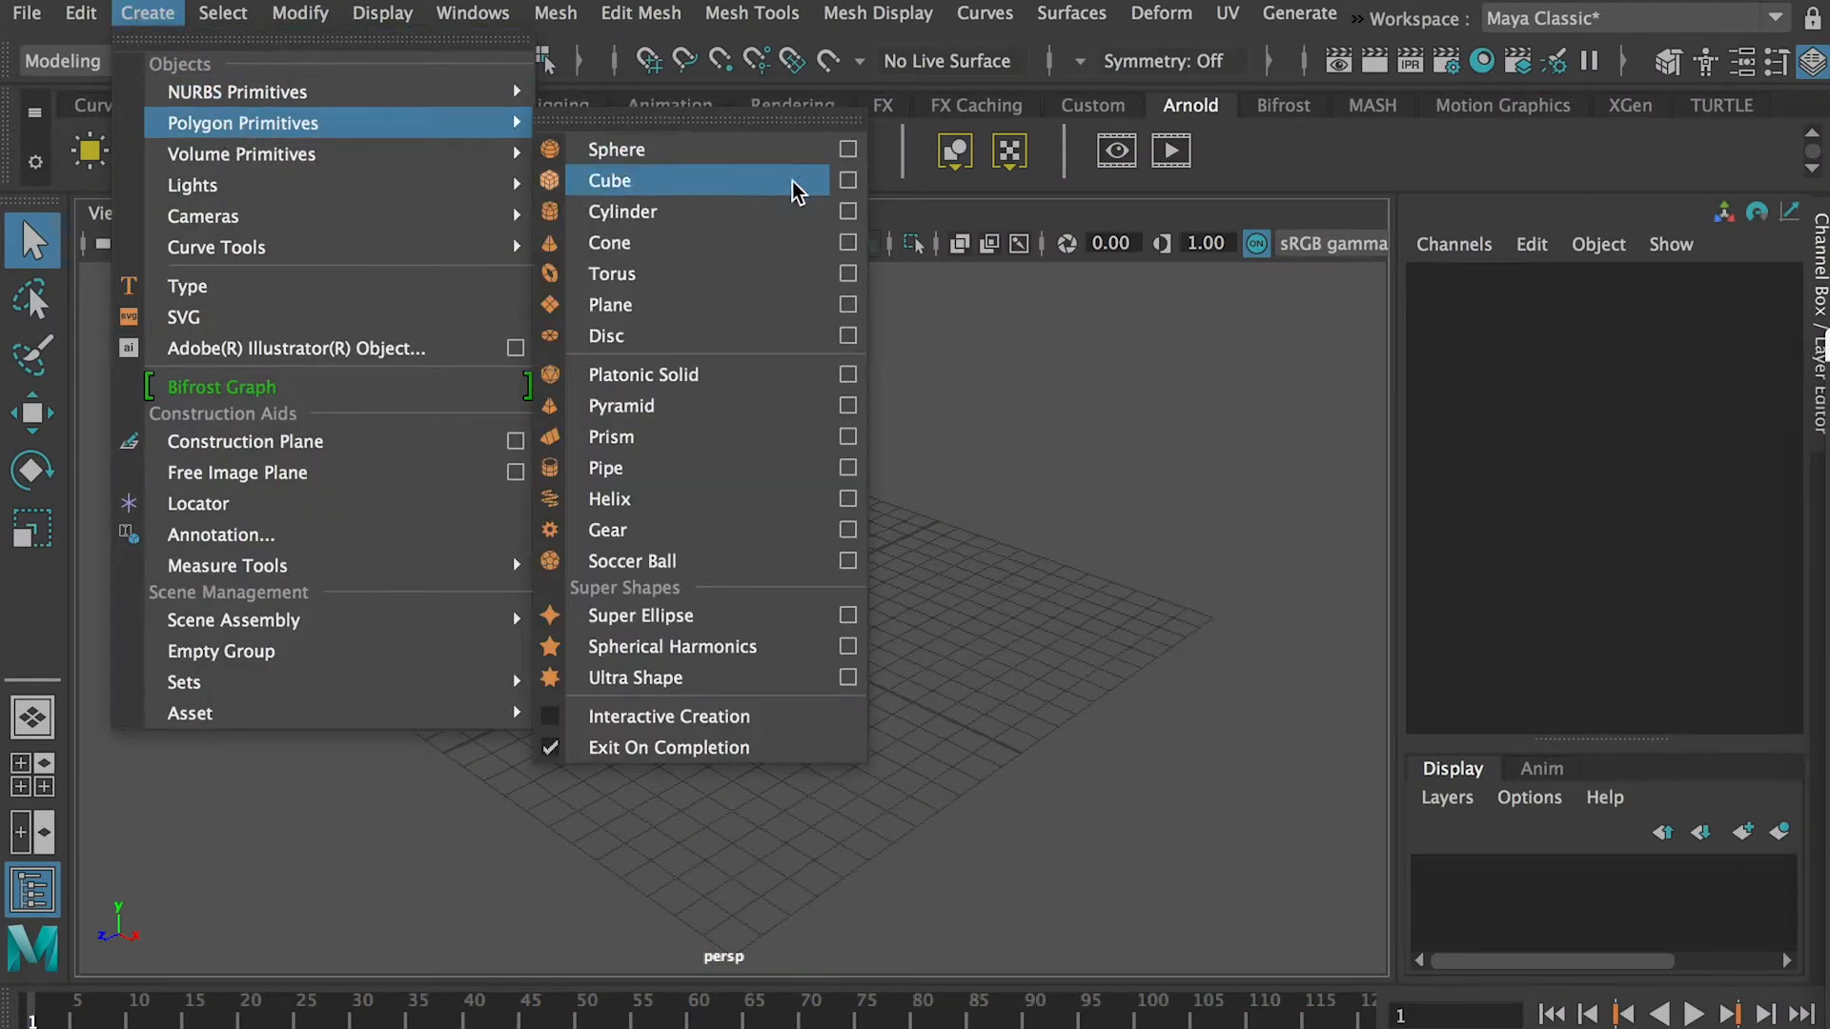
click(622, 211)
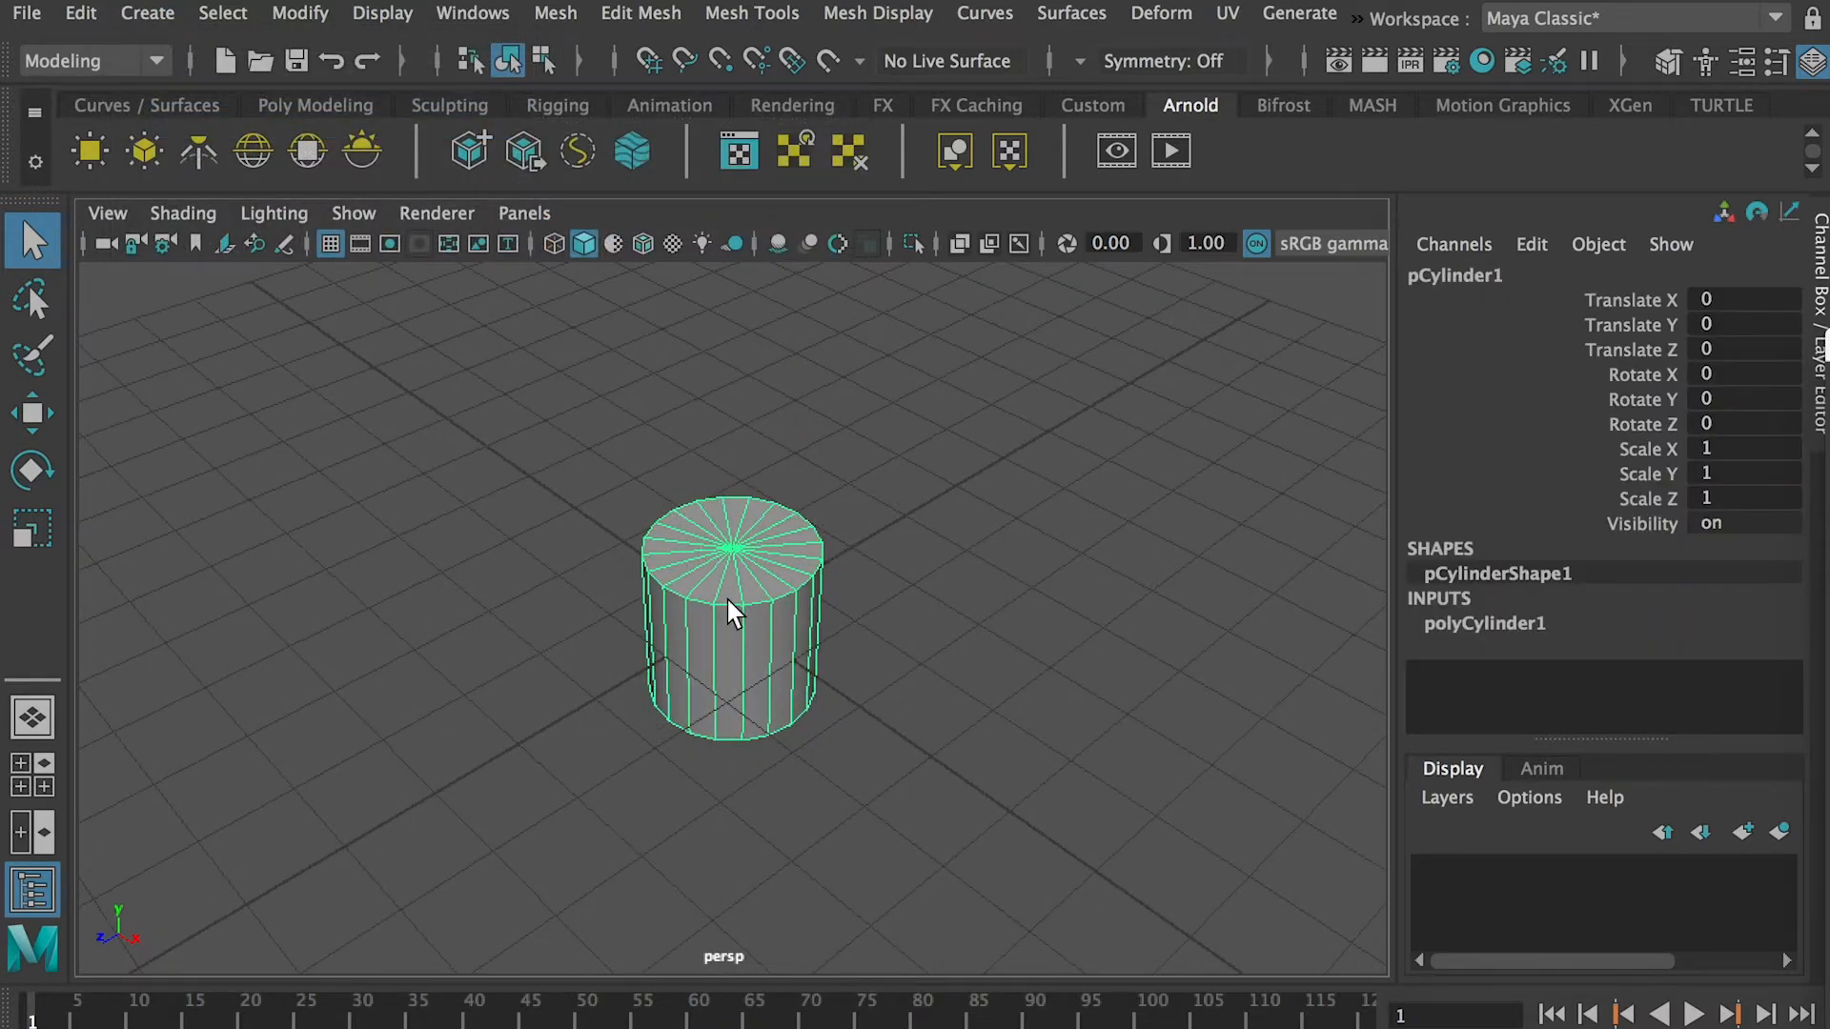
mouse_move(641, 542)
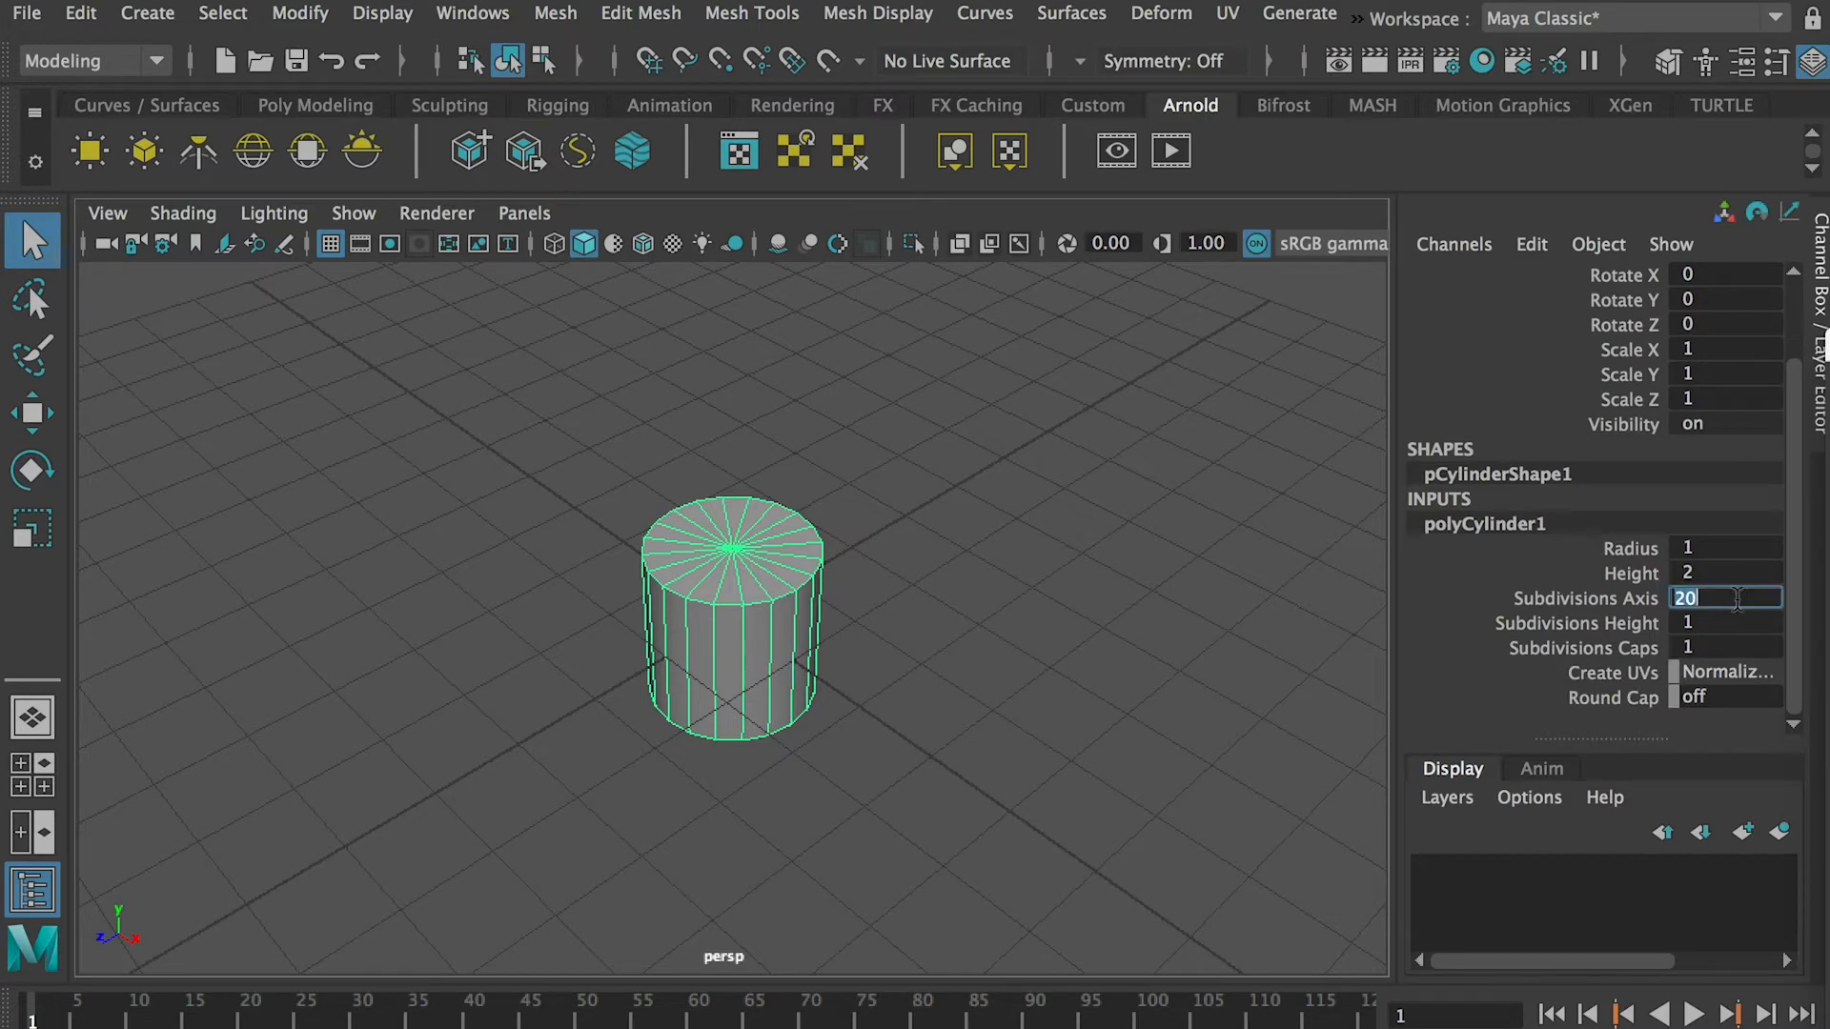
- Set the cylinder's Subdivisions Axis to 40 in the Channel Box
text(40)
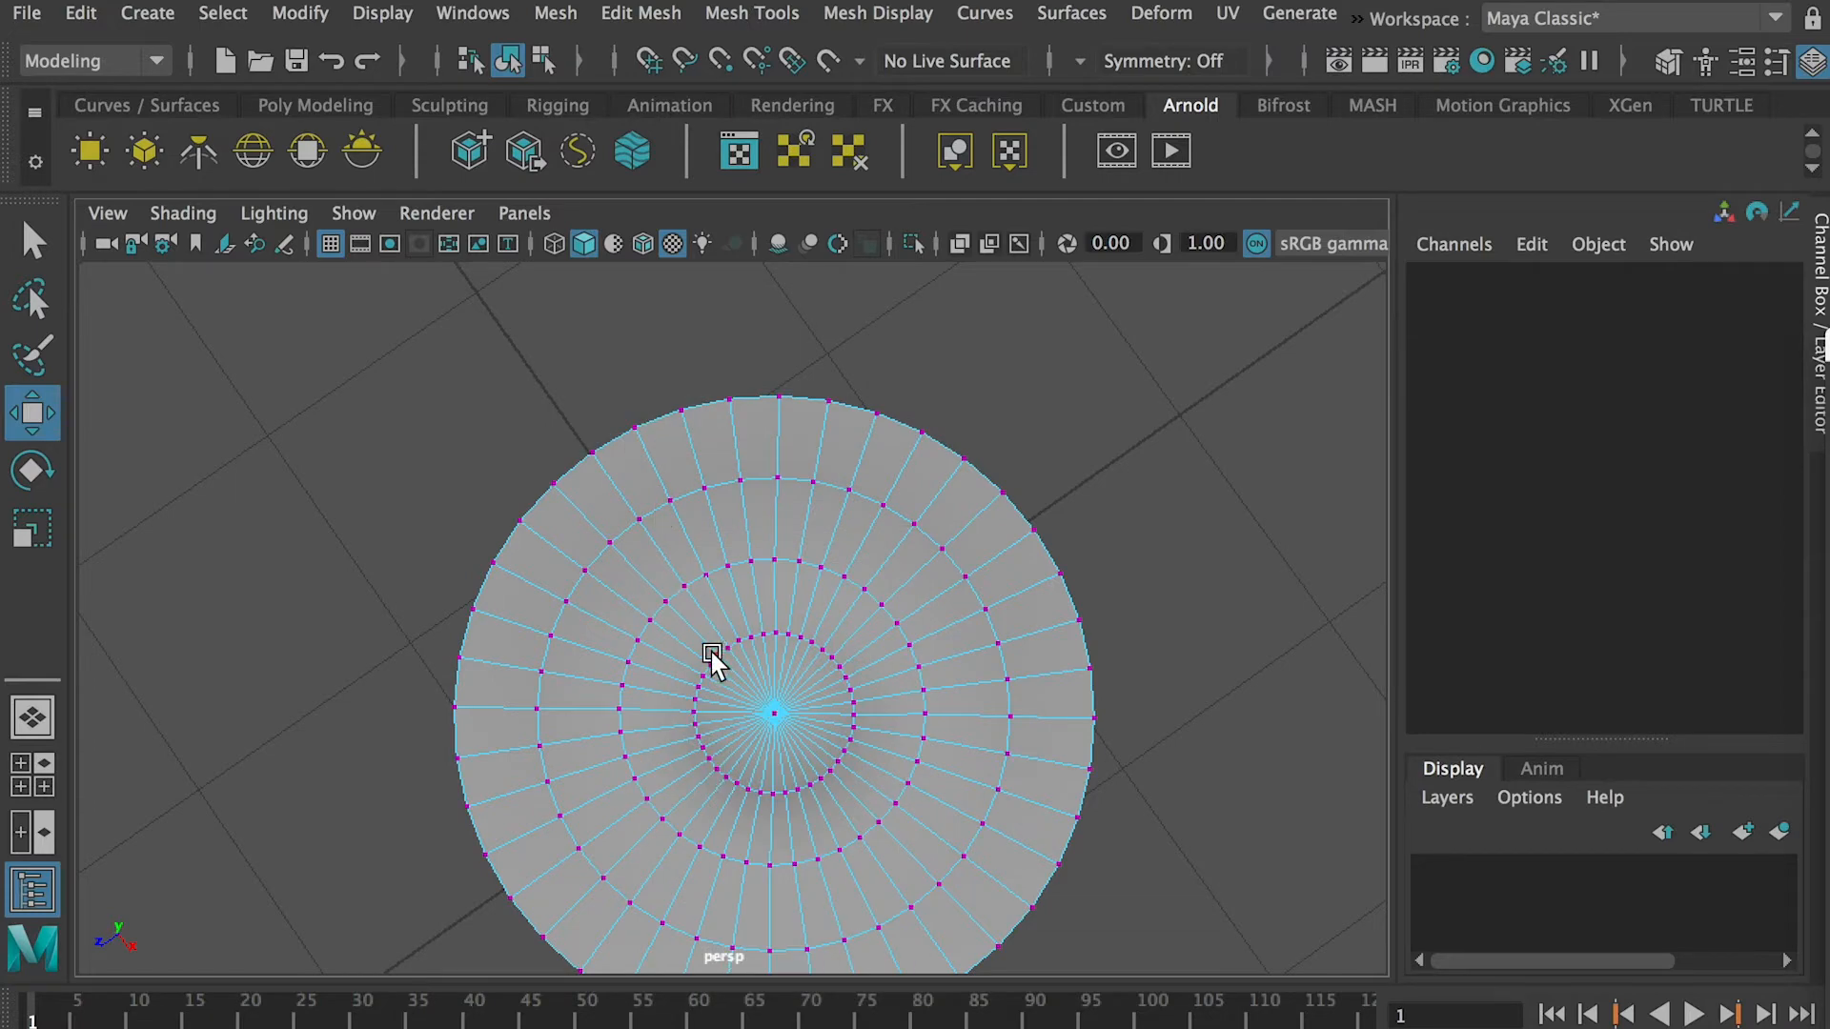
- Select a vertex on the inner ring to shape the shallow dish
click(774, 713)
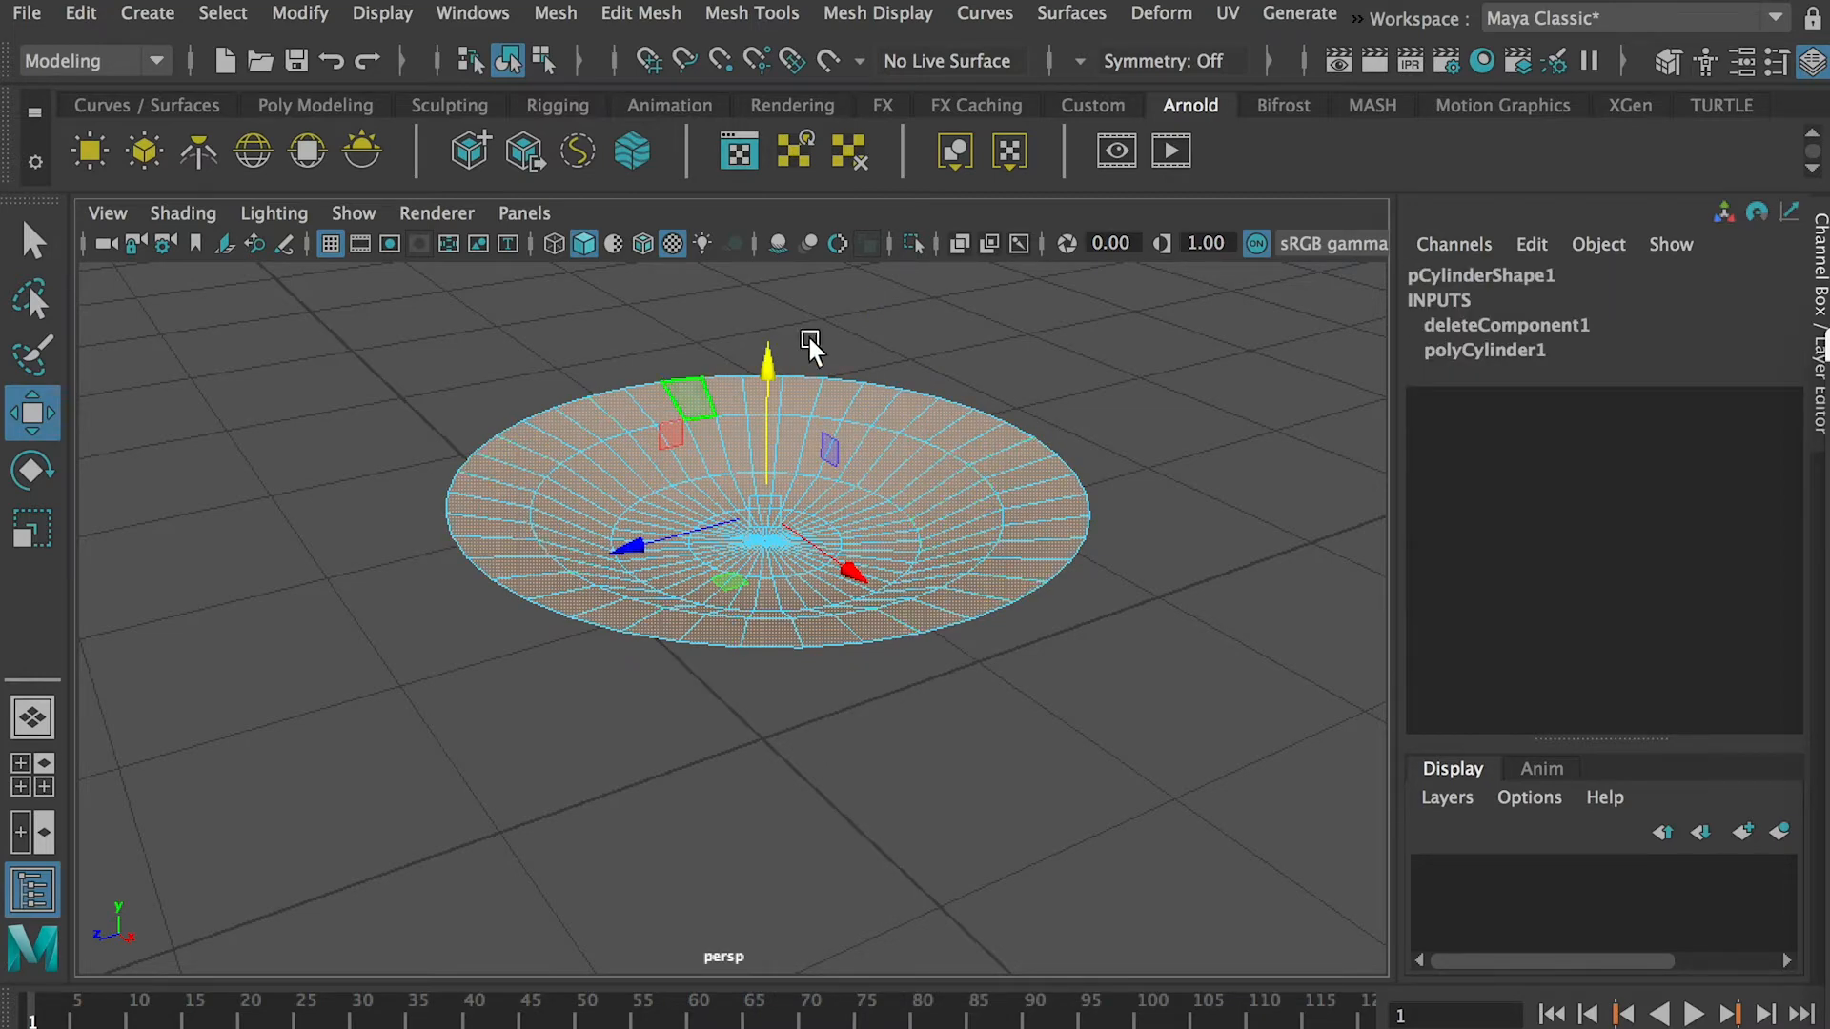
- Extrude the selected dish faces with Edit Mesh > Extrude to thicken the plate
click(639, 12)
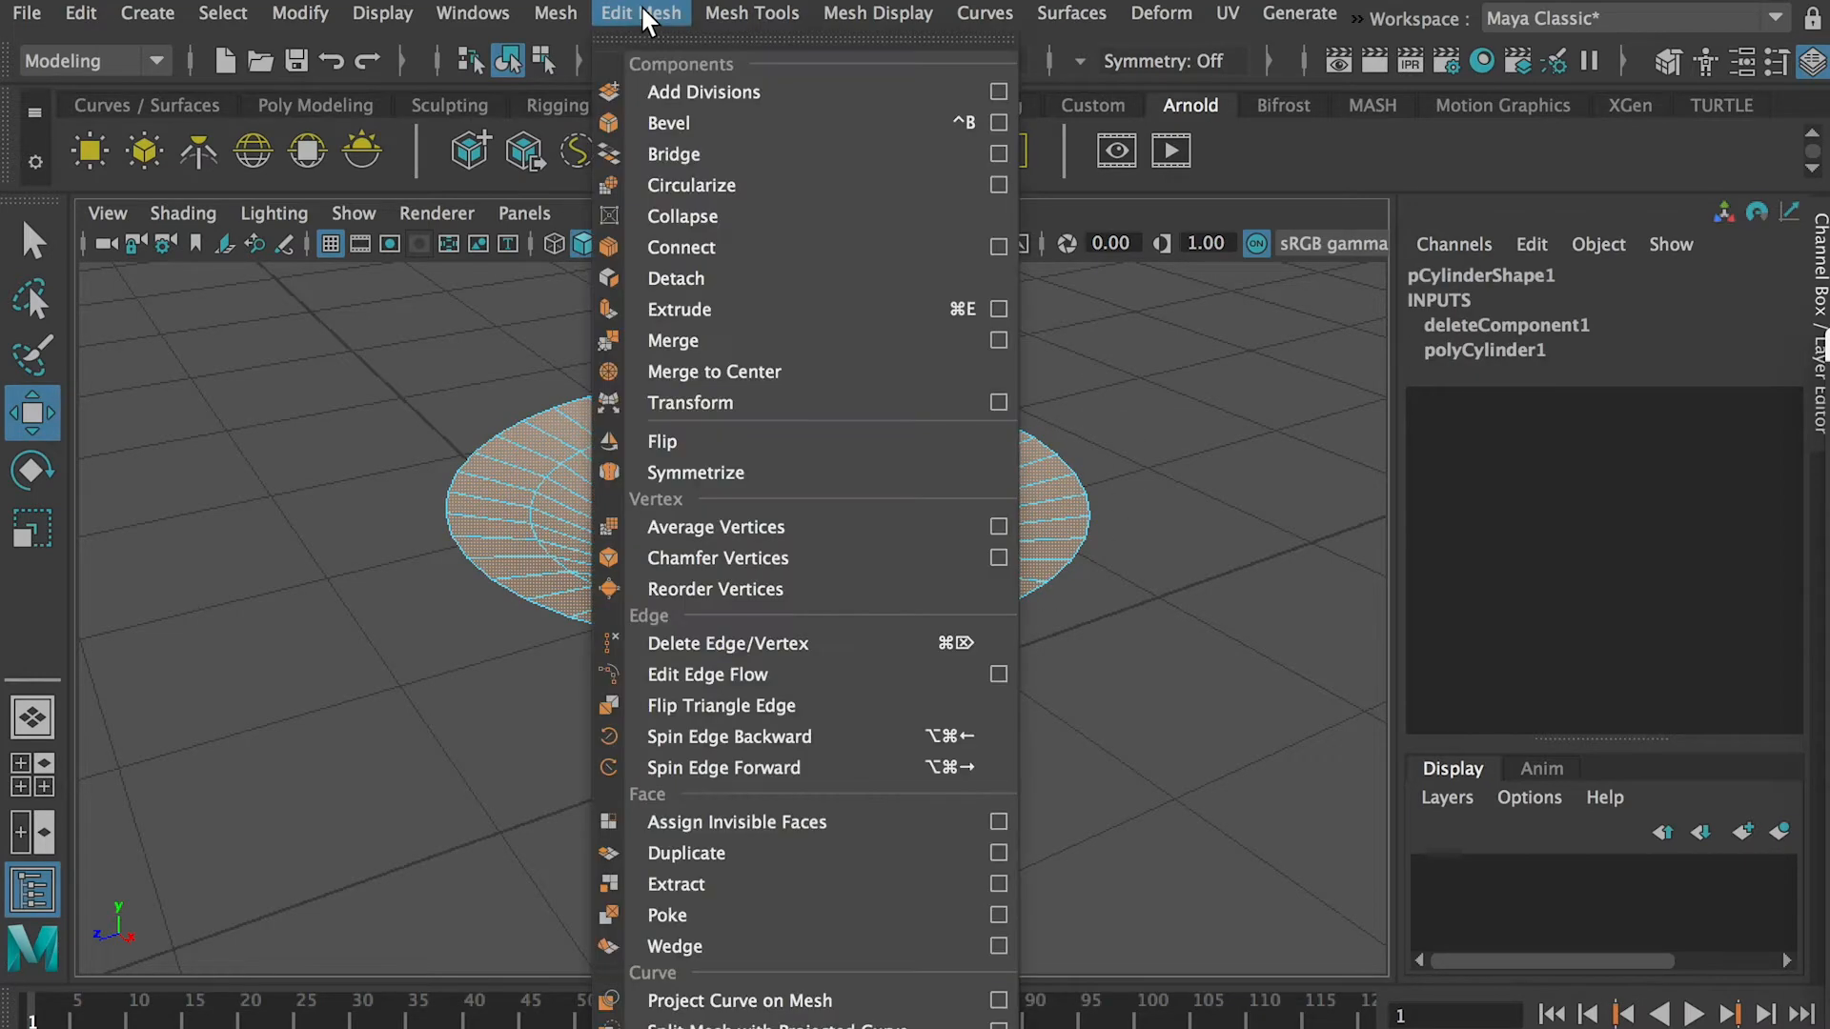
mouse_move(724, 339)
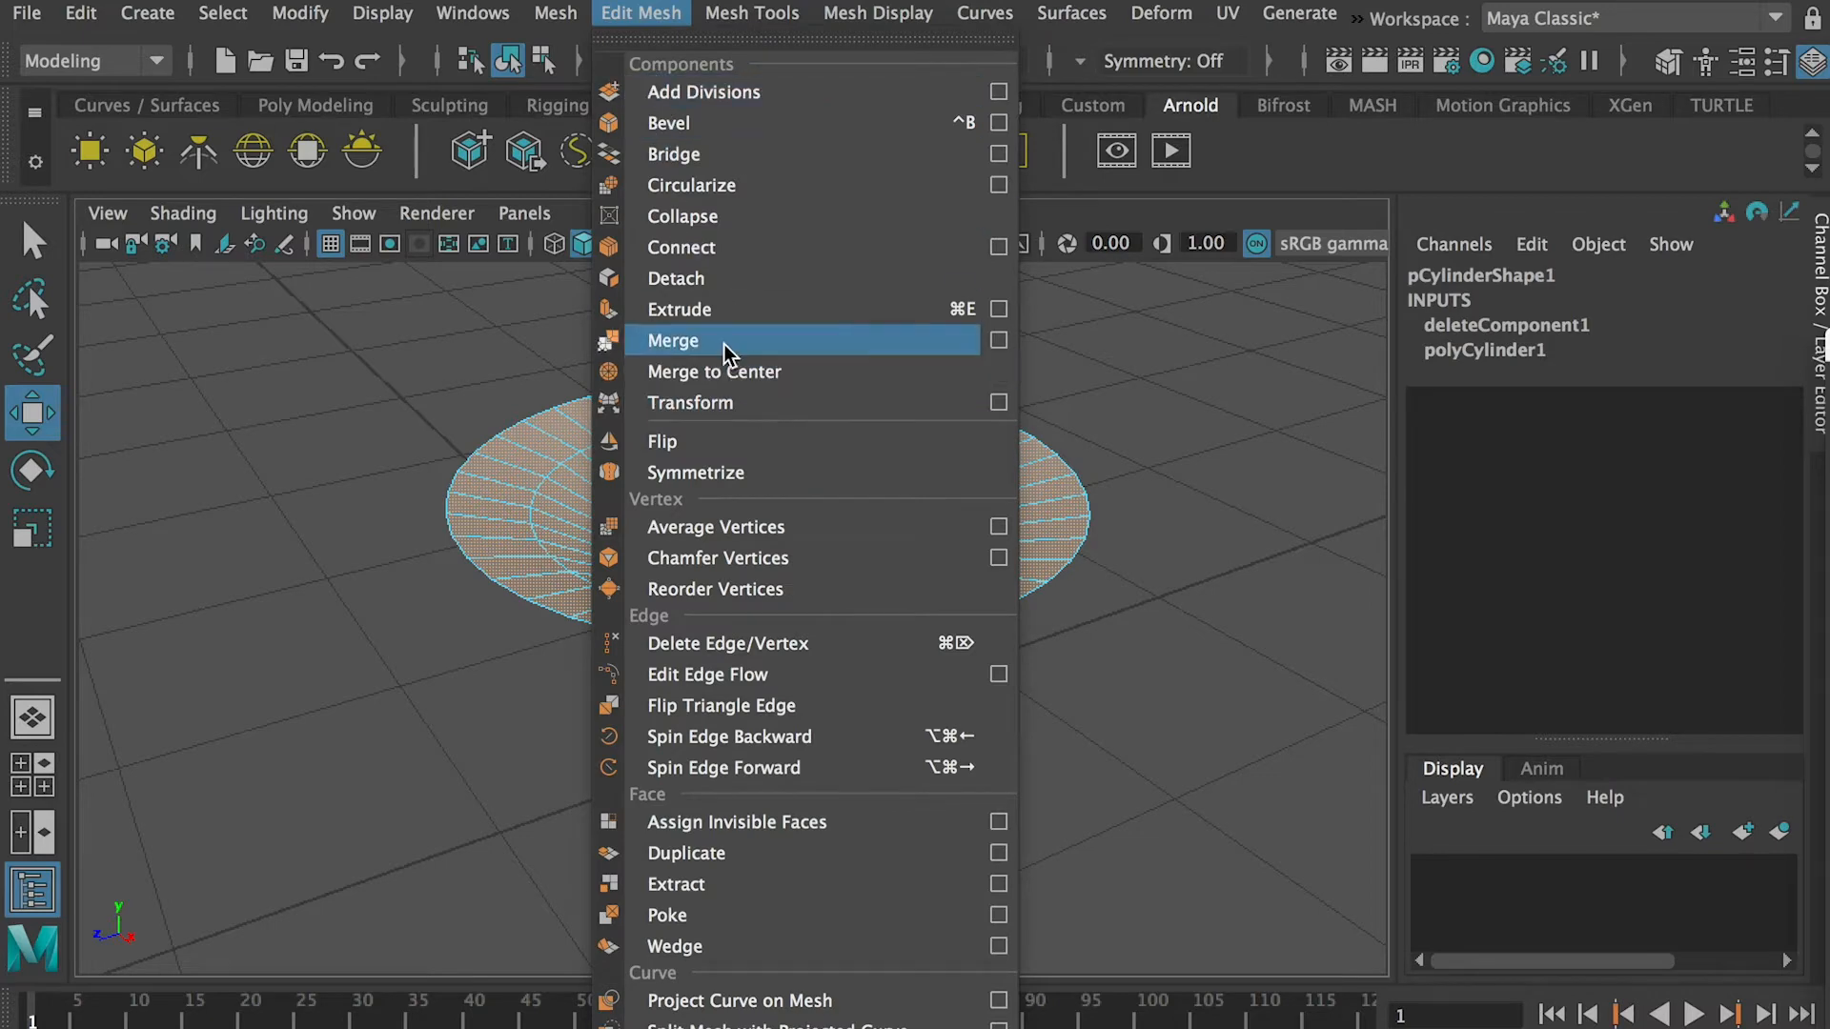
click(678, 309)
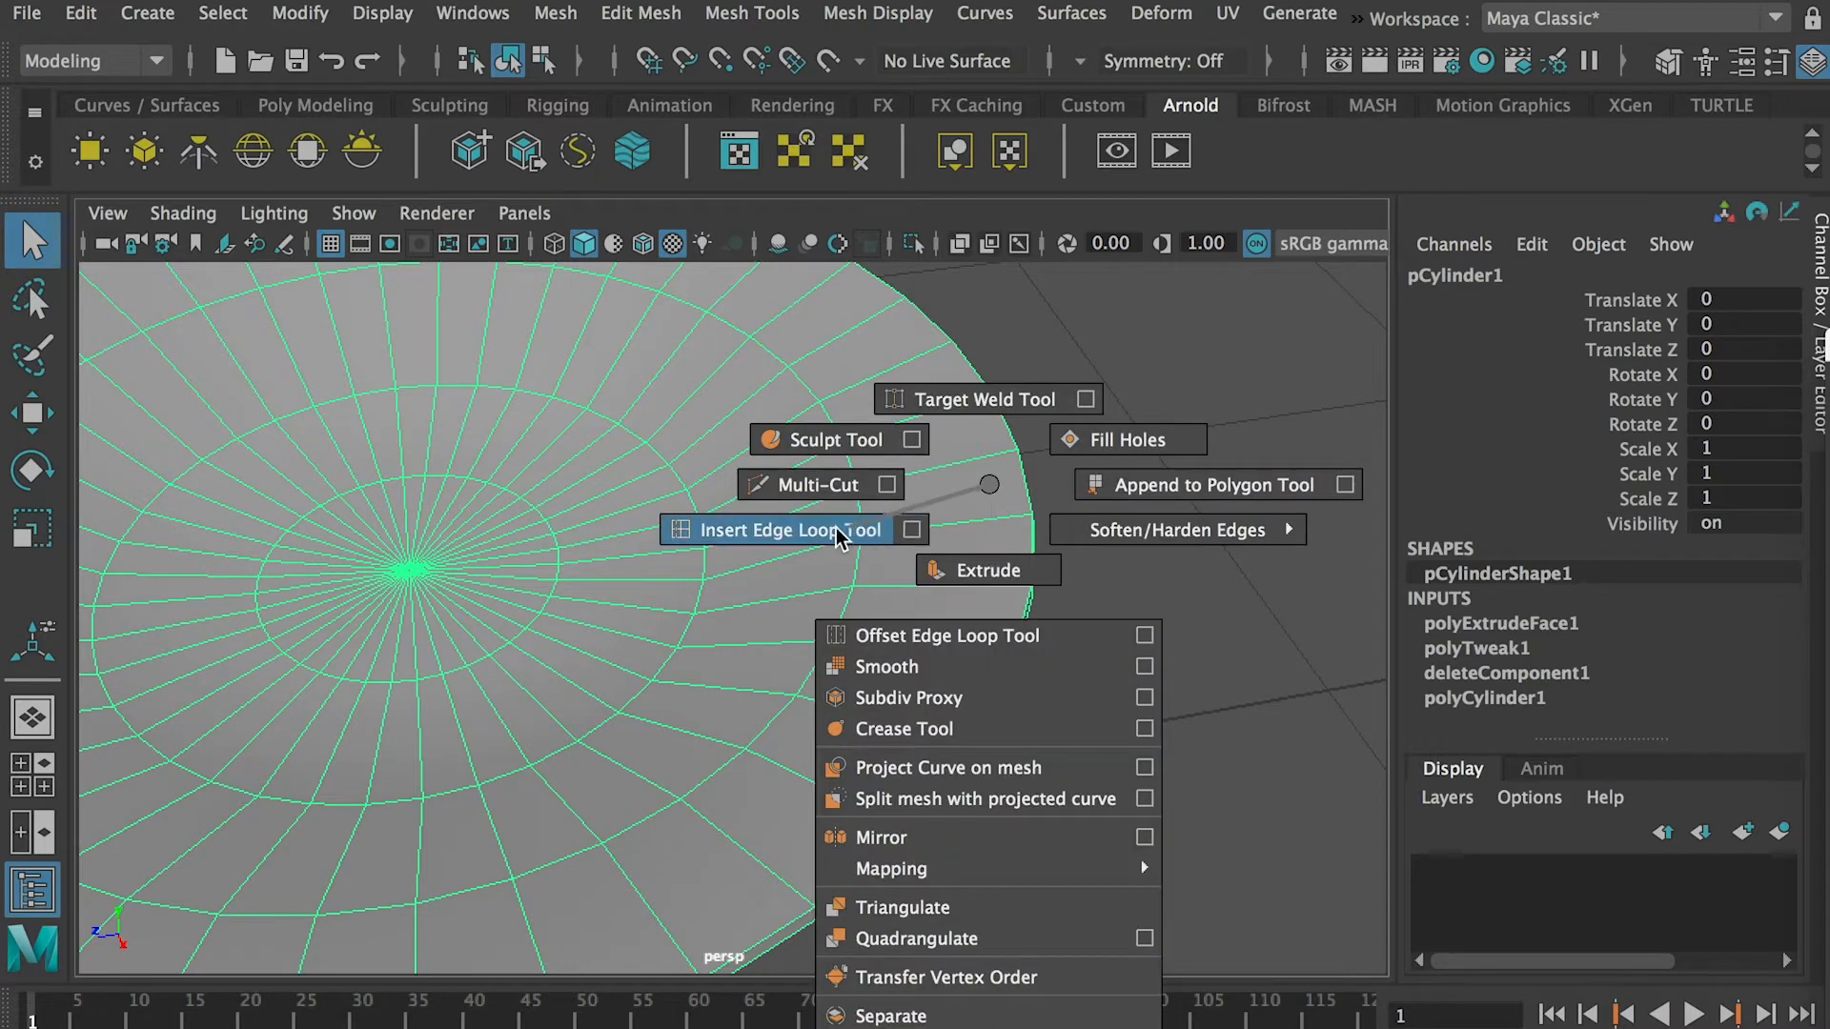
- Insert ten edge loops along the plate's rim and base
click(780, 530)
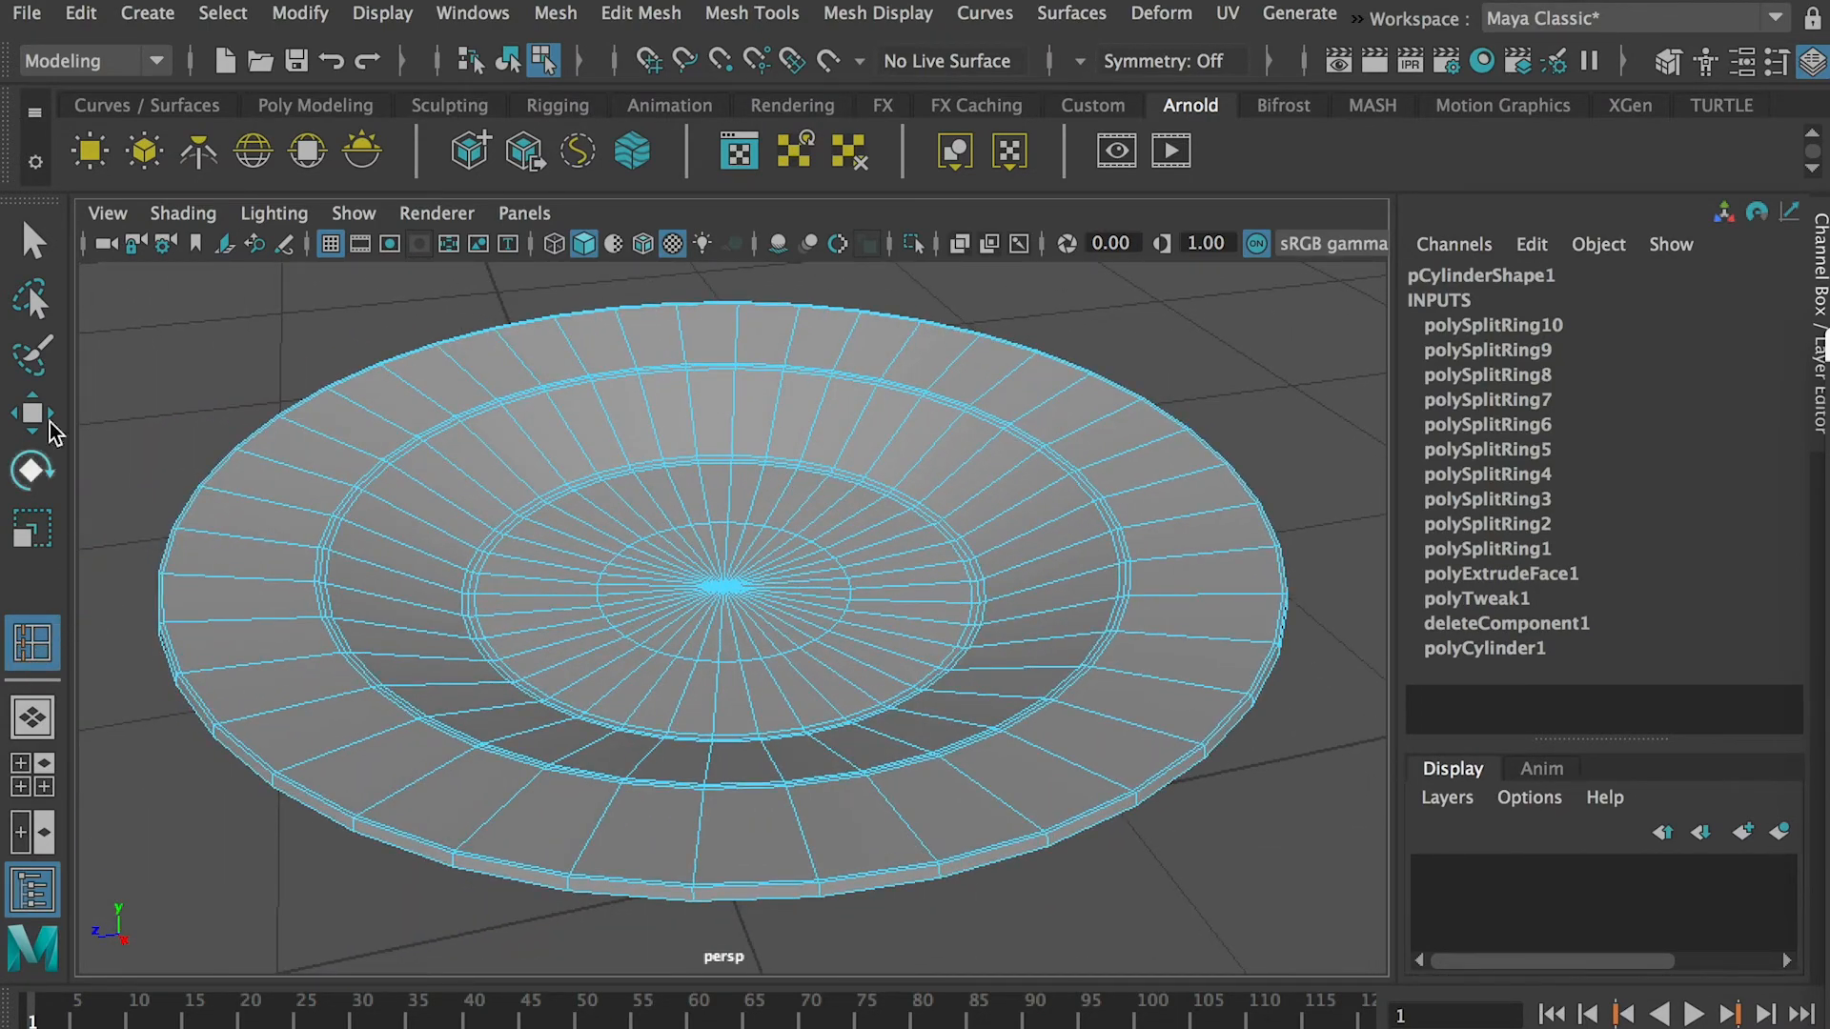
mouse_move(93, 648)
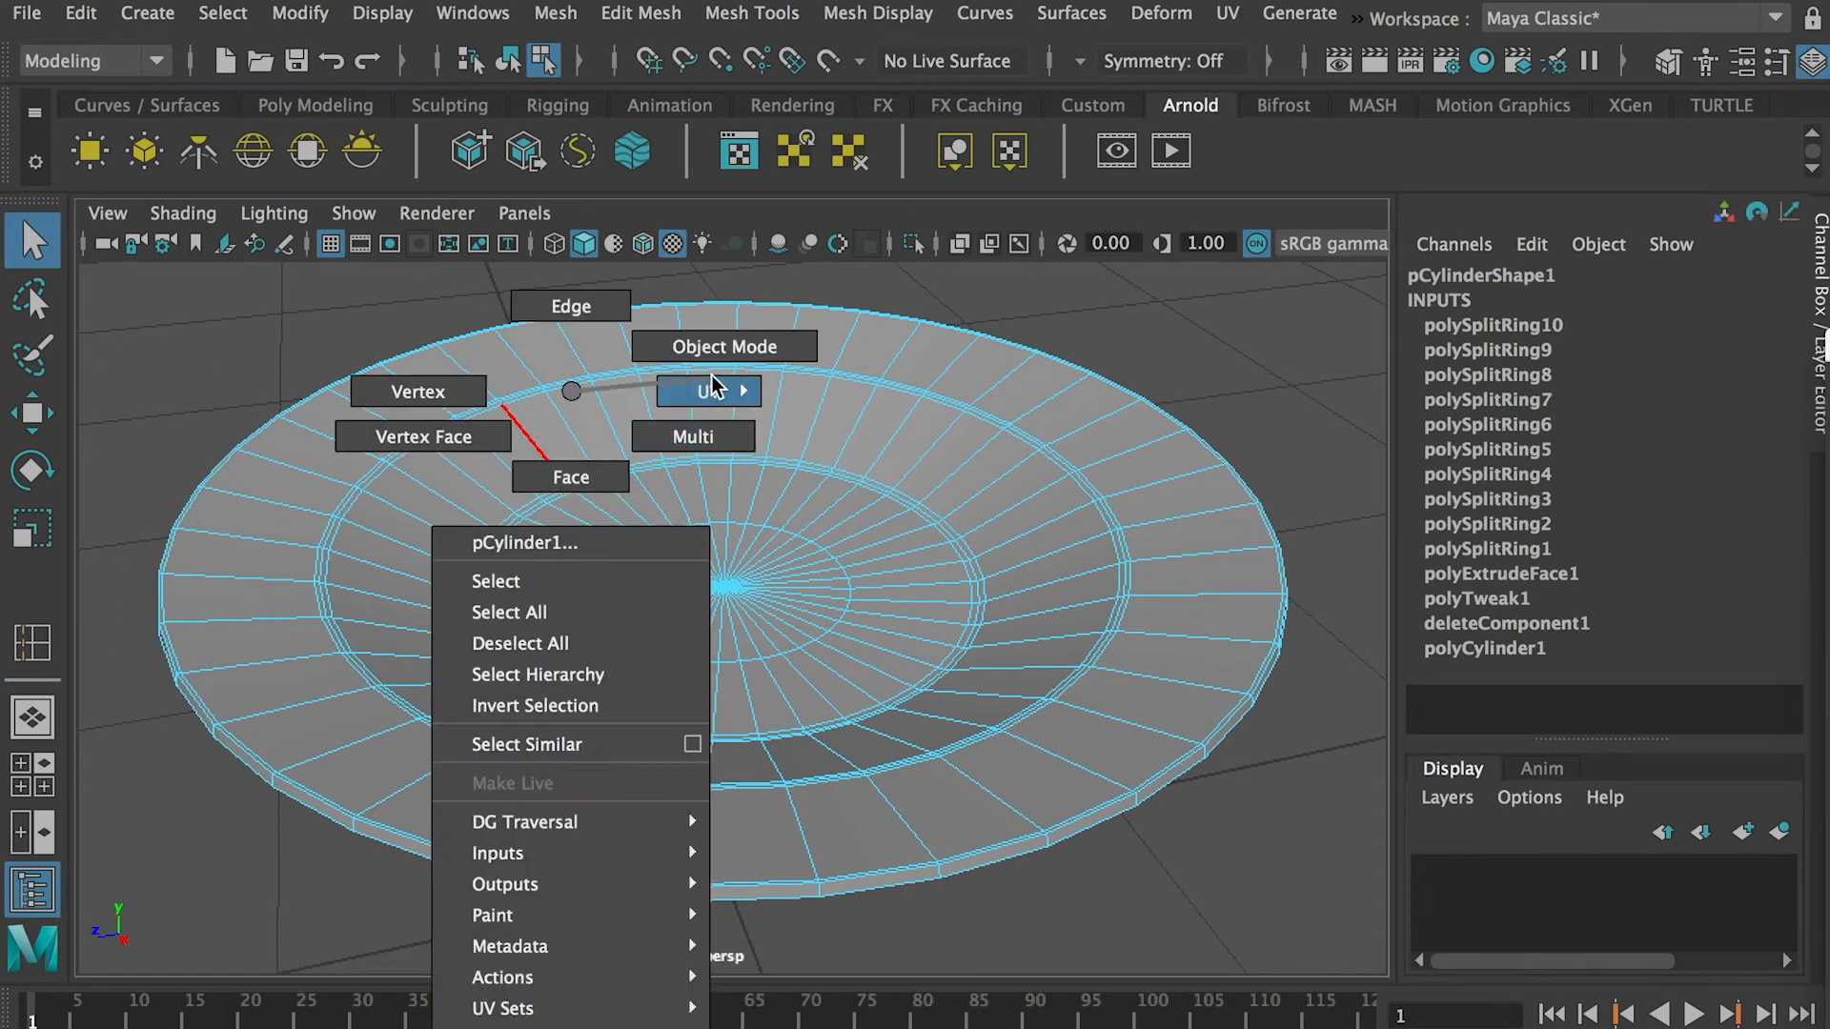
- Return to Object Mode and show the plate in smooth preview
click(723, 347)
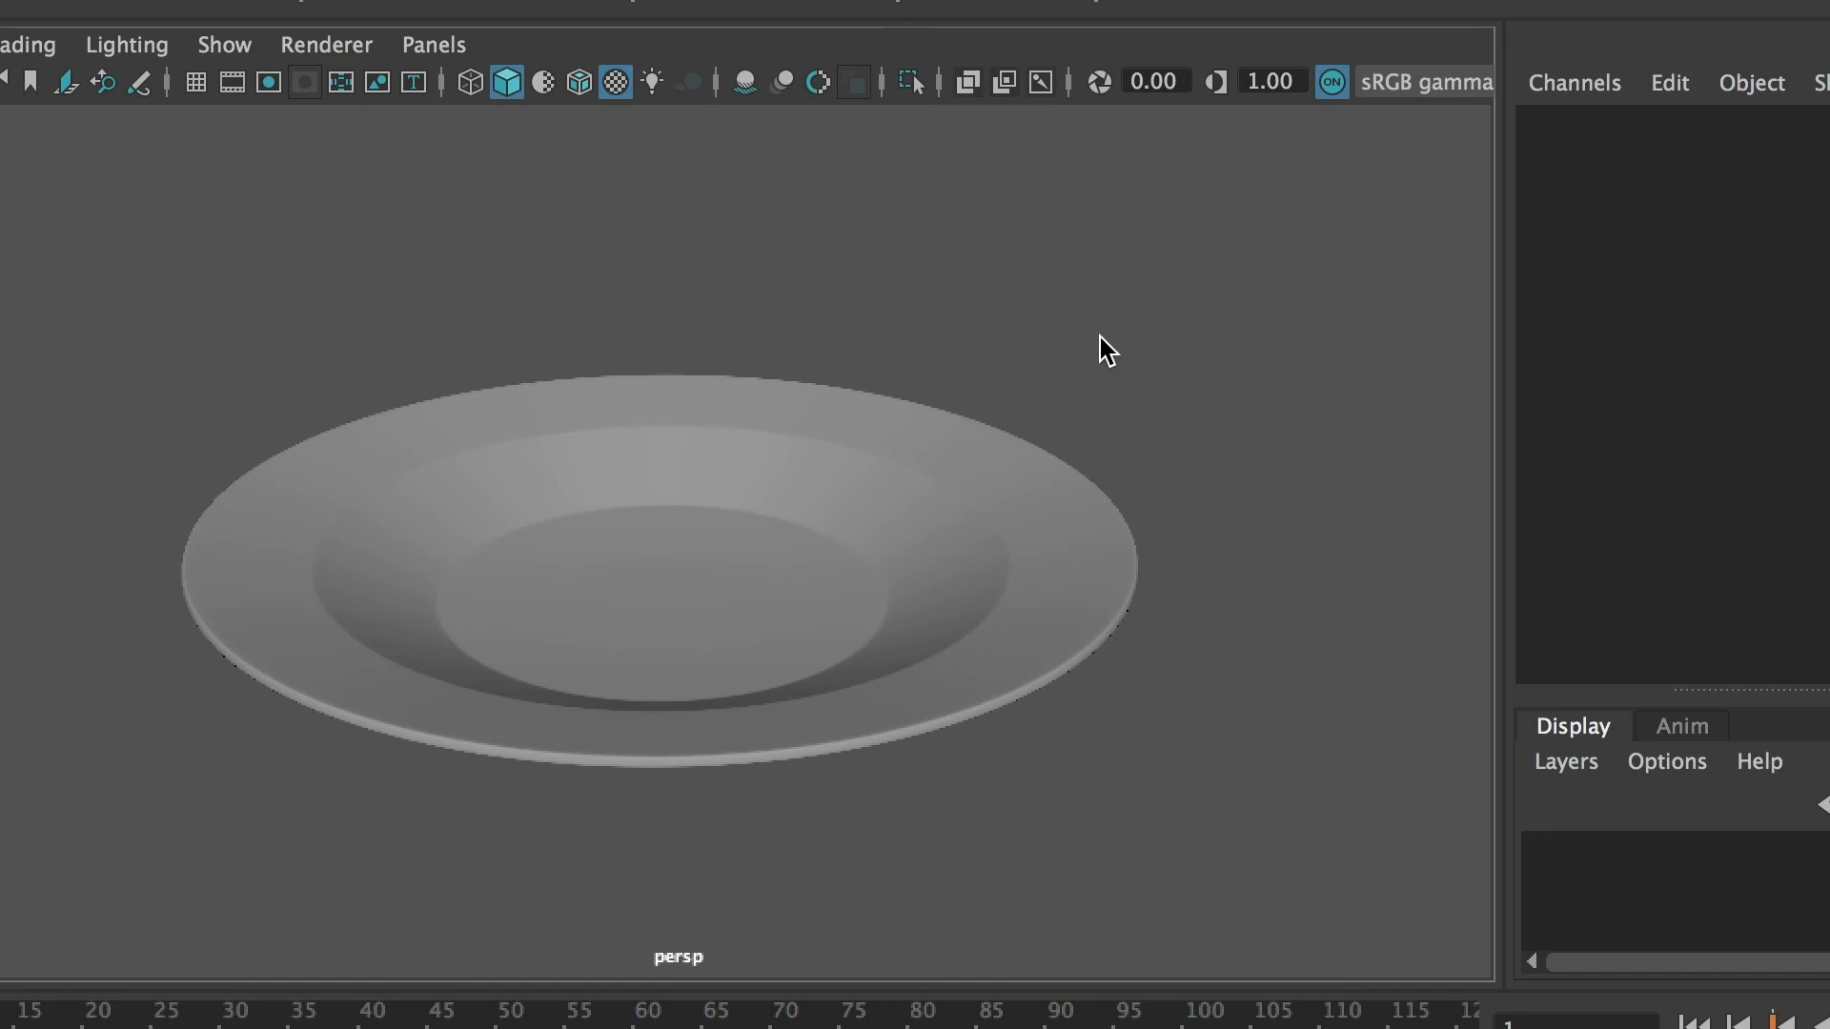
mouse_move(763, 546)
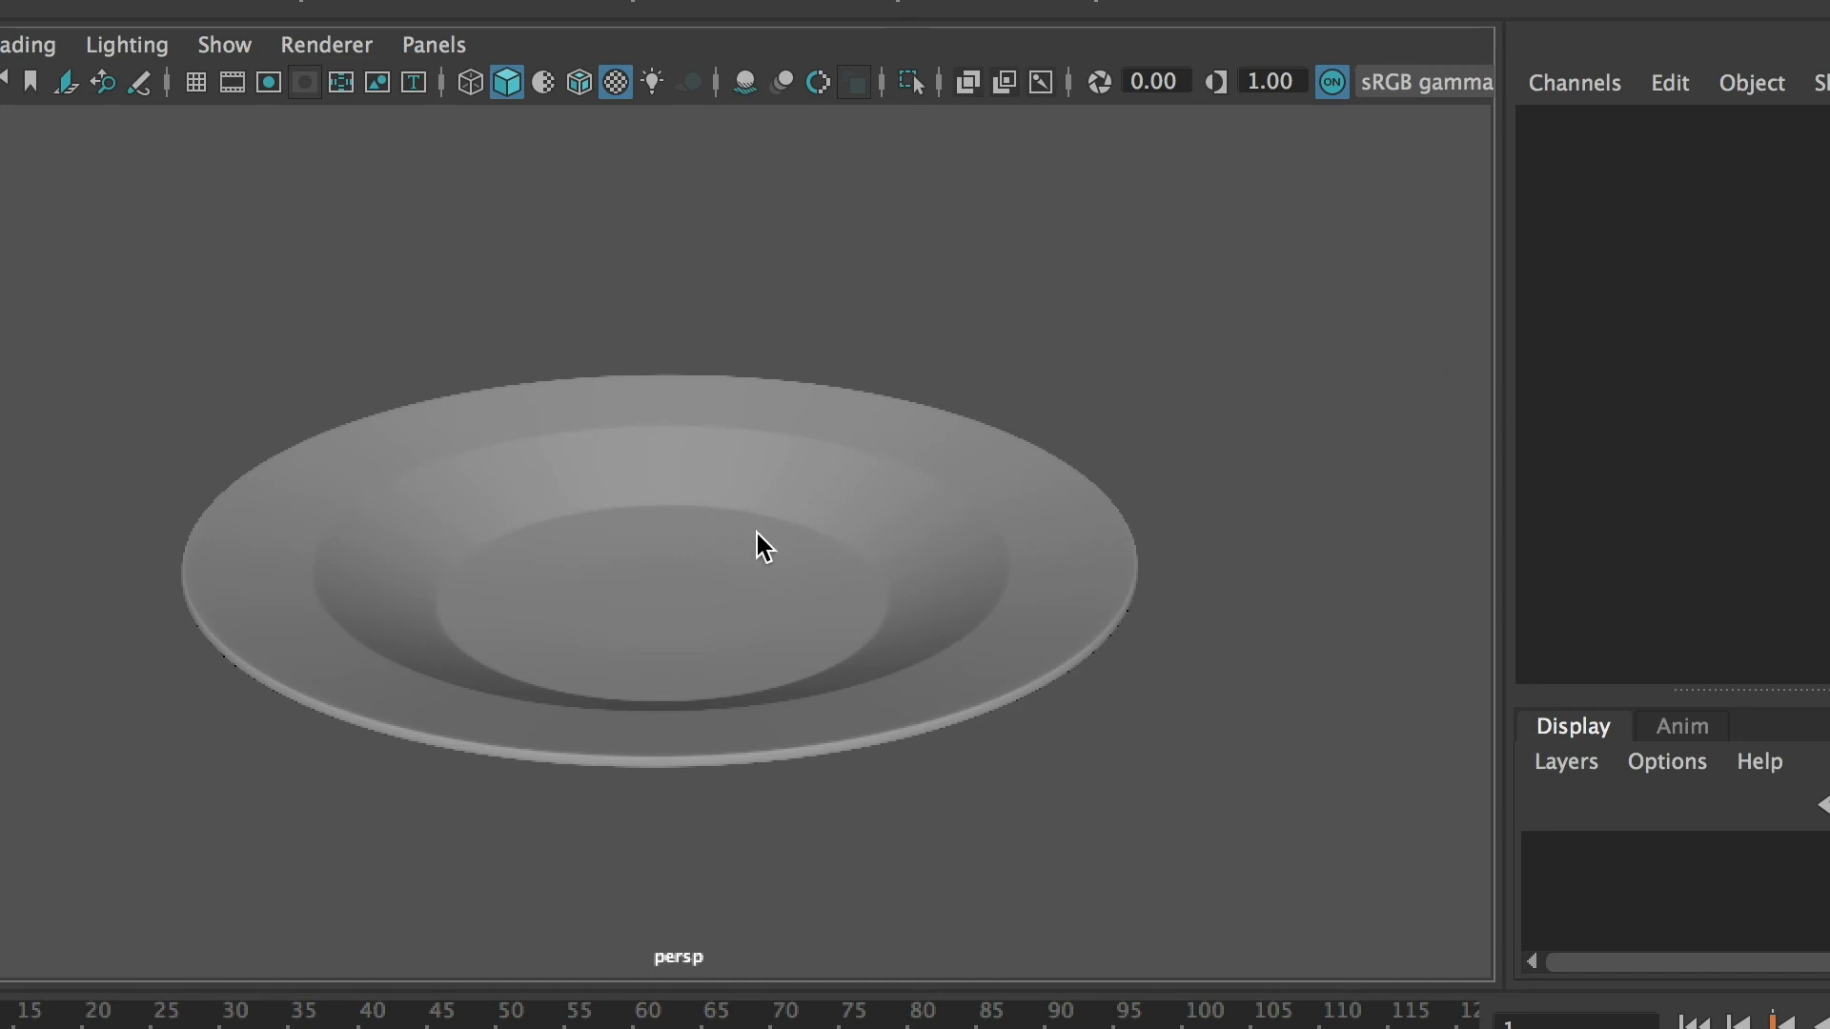
mouse_move(696, 505)
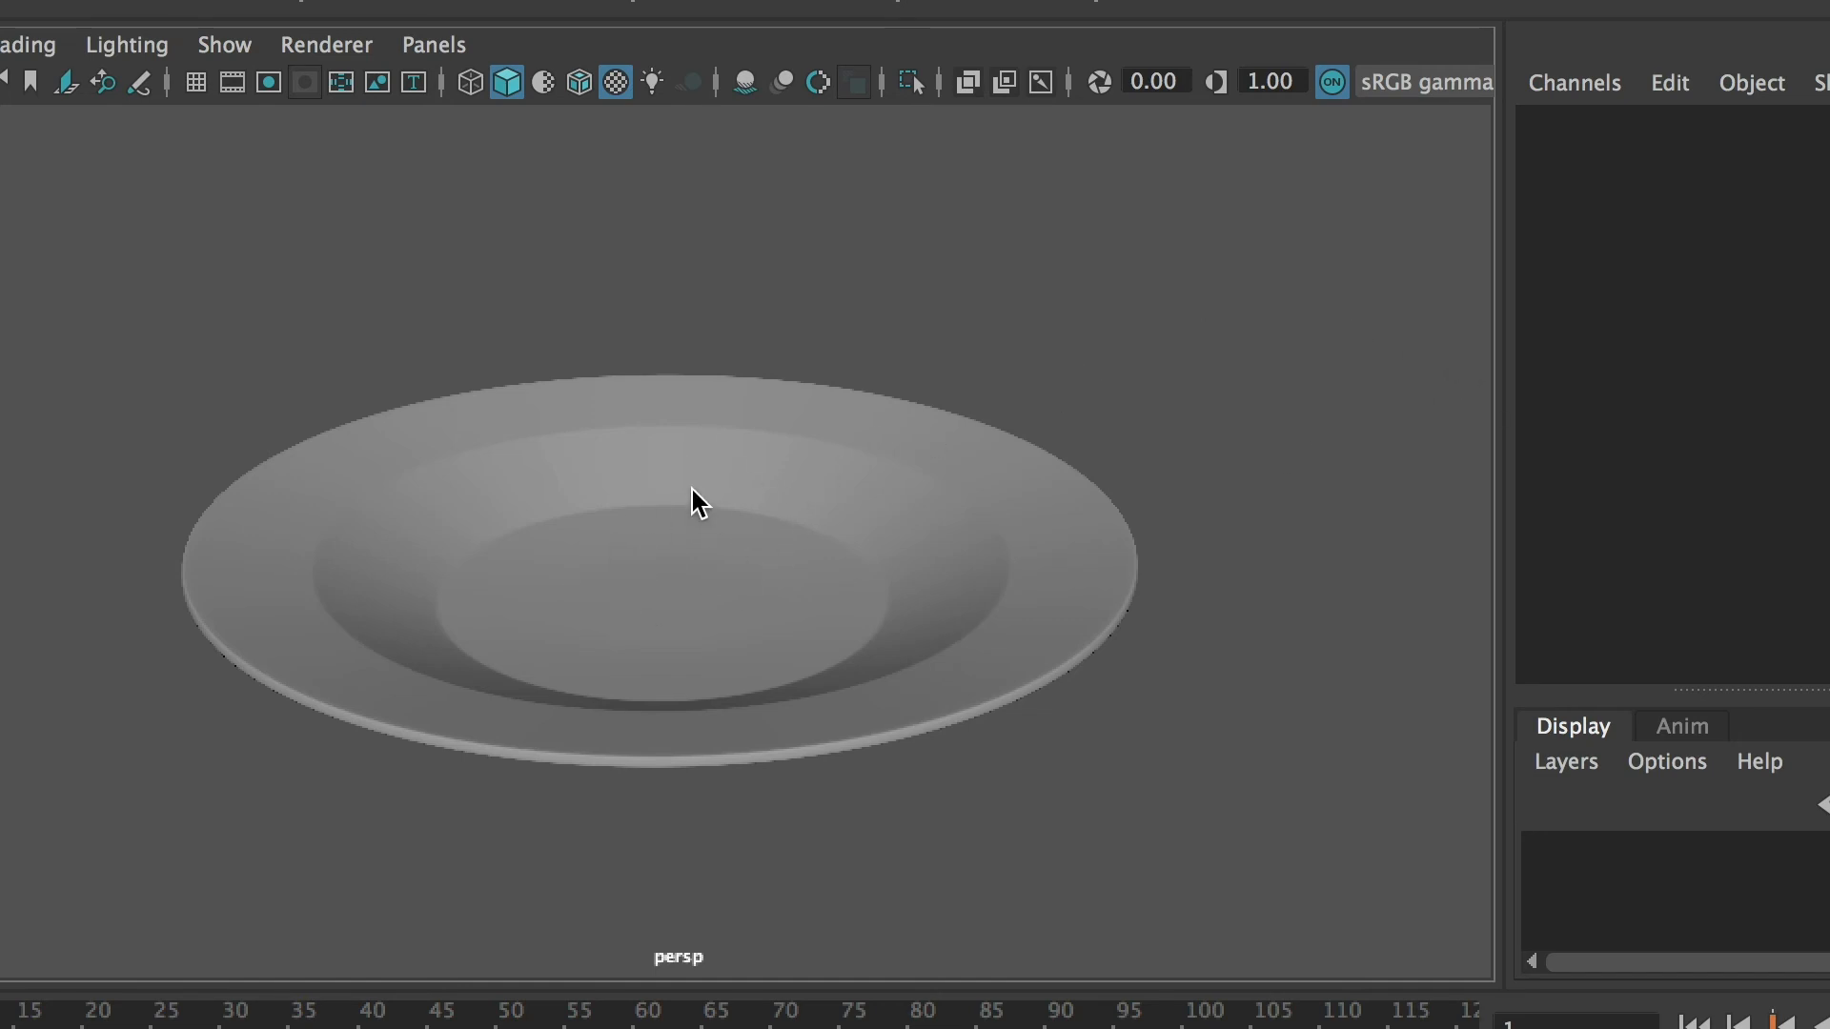